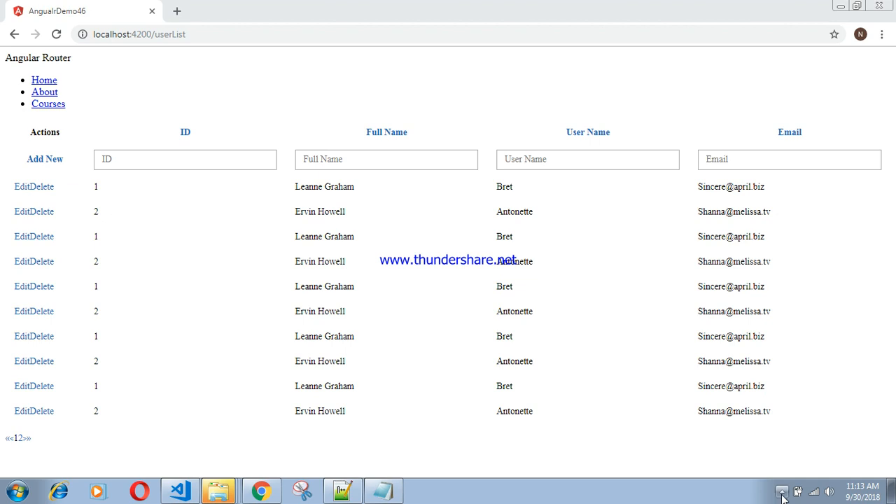
Filter the users table to five rows and put the first Leanne Graham row into inline edit mode.
left_click(782, 493)
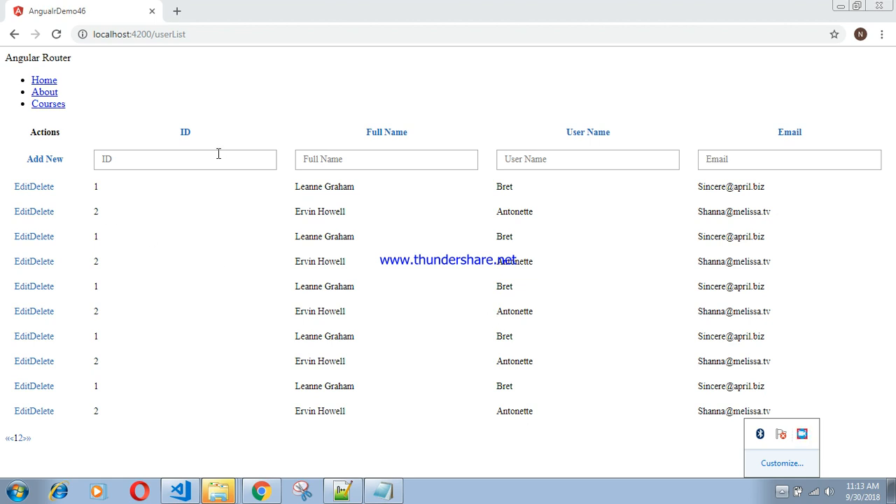
left_click(185, 160)
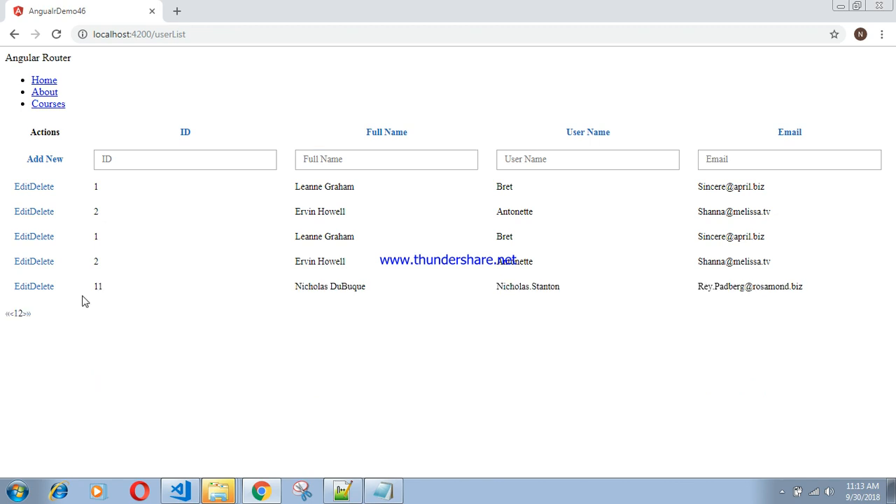
mouse_move(45, 193)
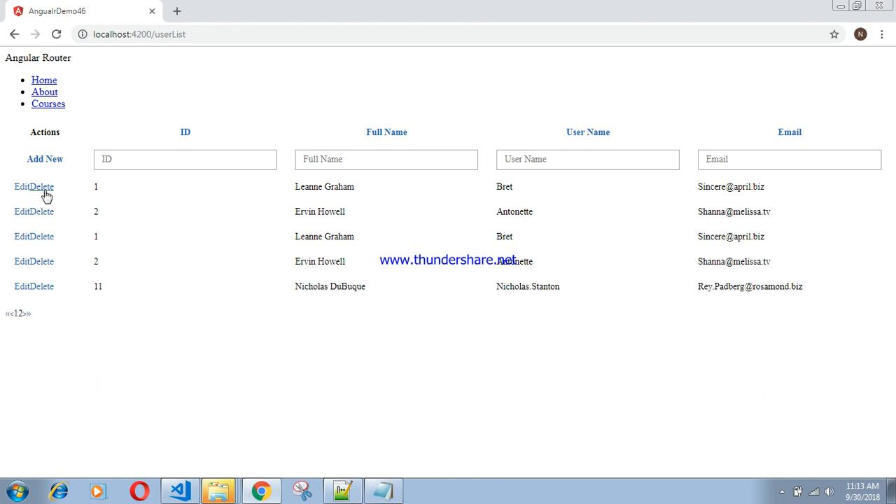
mouse_move(22, 199)
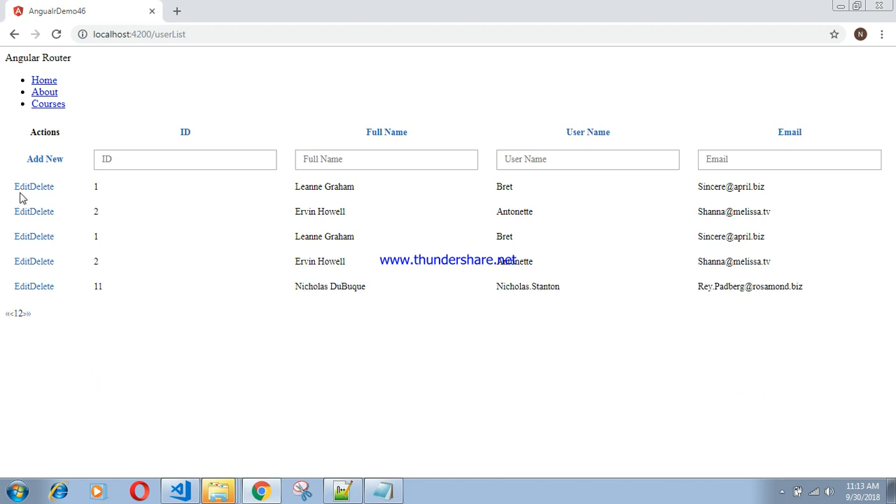
left_click(25, 186)
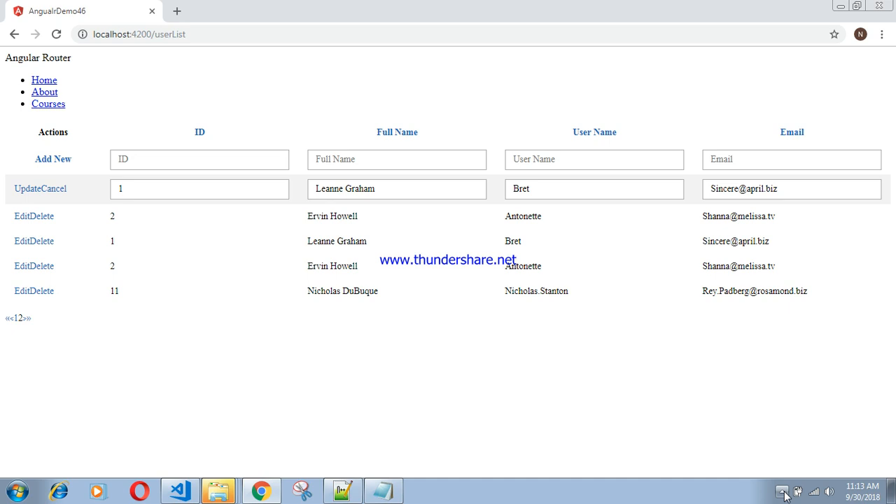
left_click(781, 492)
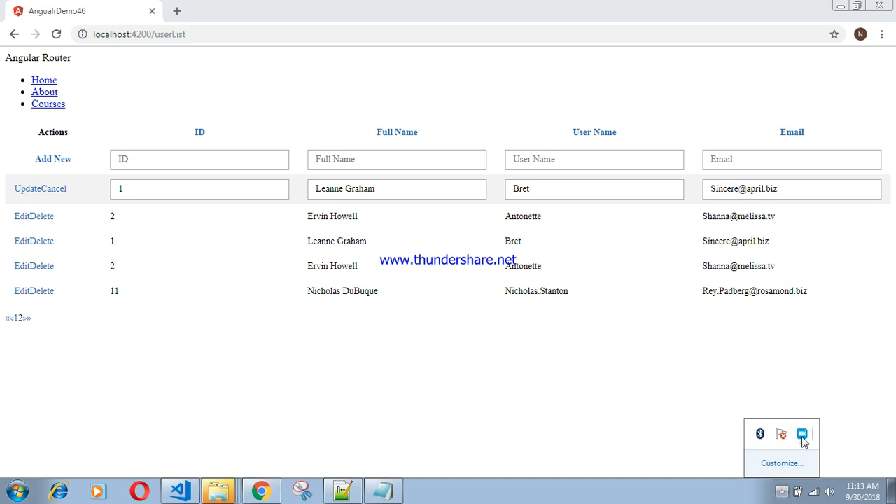
Review the ng2-smart-table setup notes in Notepad++ and copy the npm install command.
left_click(801, 434)
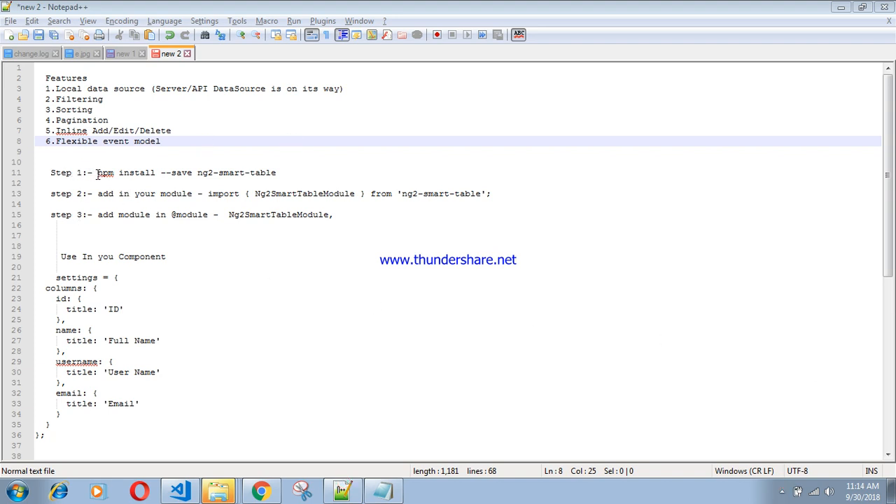
left_click(93, 173)
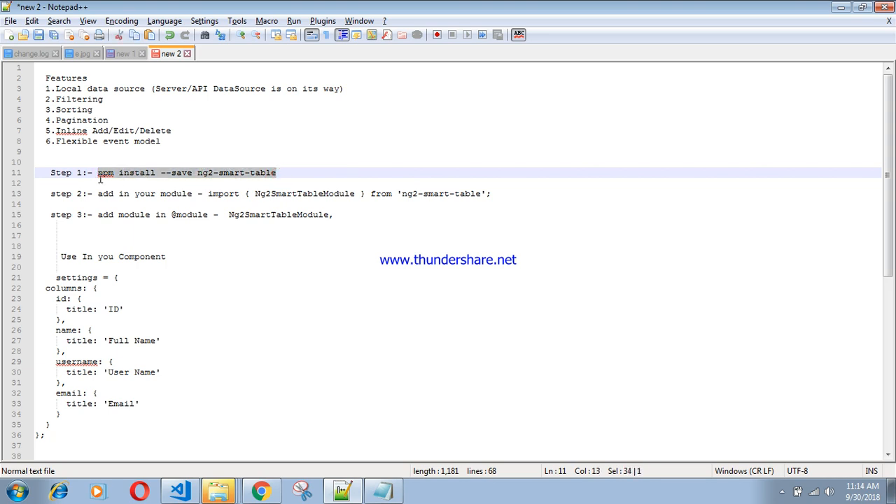
mouse_move(282, 303)
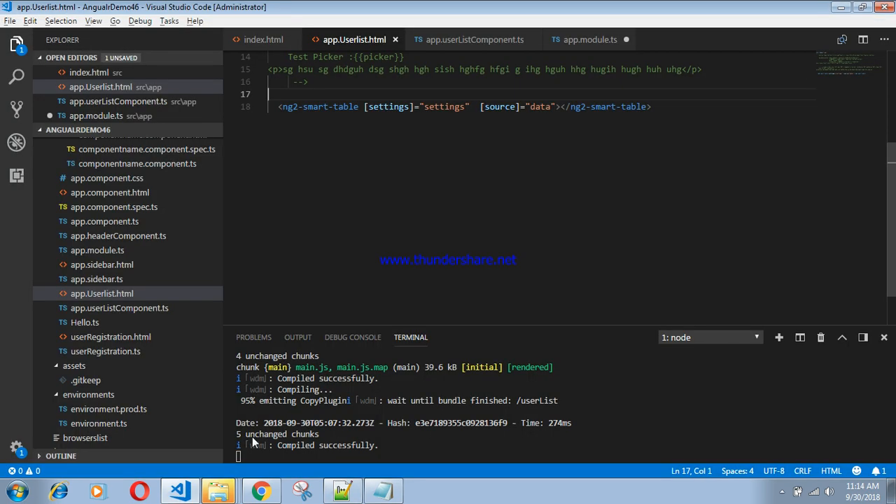
mouse_move(403, 450)
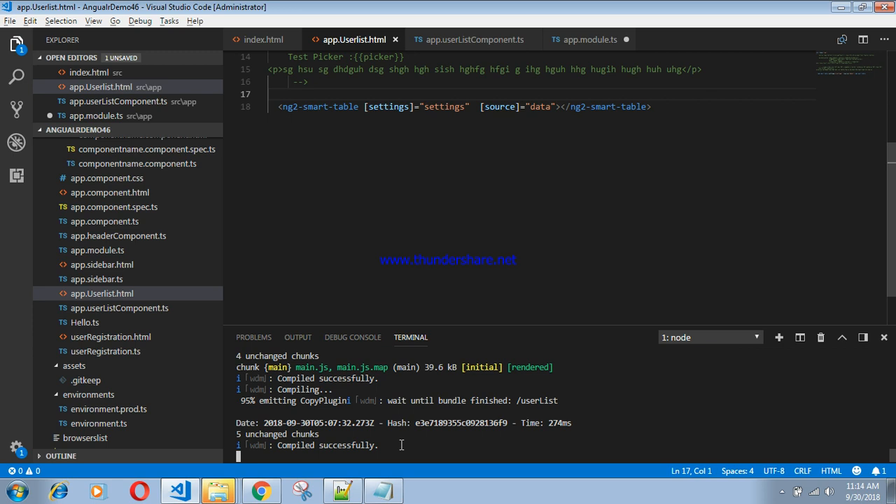
Stop the dev server and run npm install --save ng2-smart-table in the terminal.
key("ctrl+c")
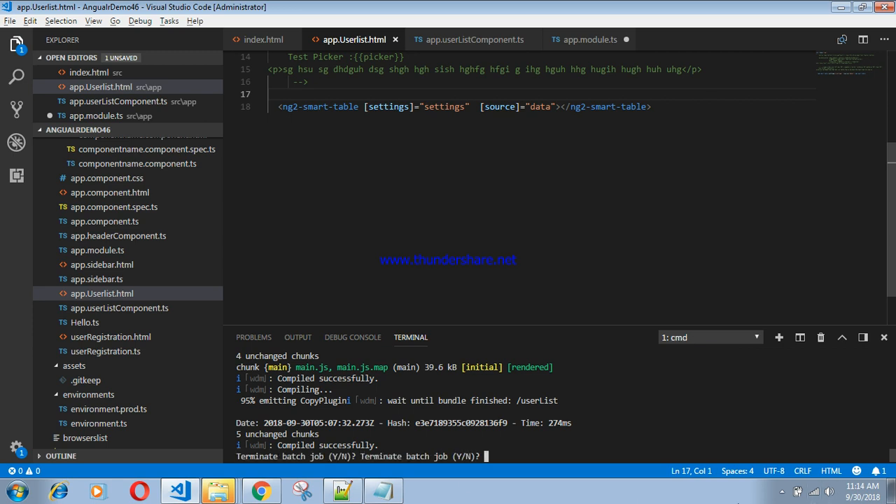
type("y")
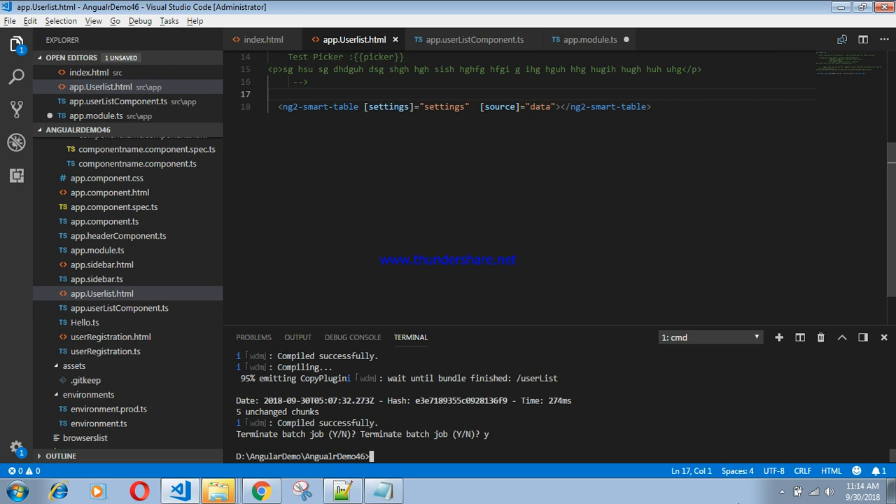
type("npm install --save ng2-smart-table")
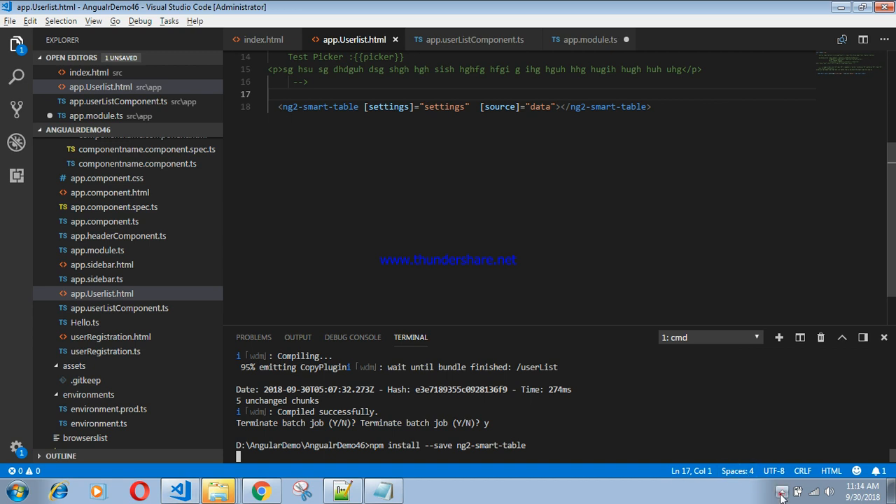
left_click(782, 493)
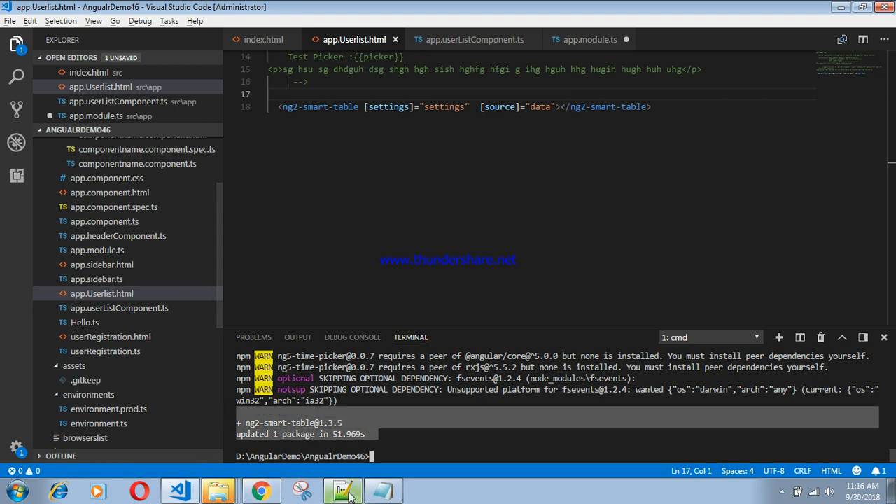
left_click(342, 490)
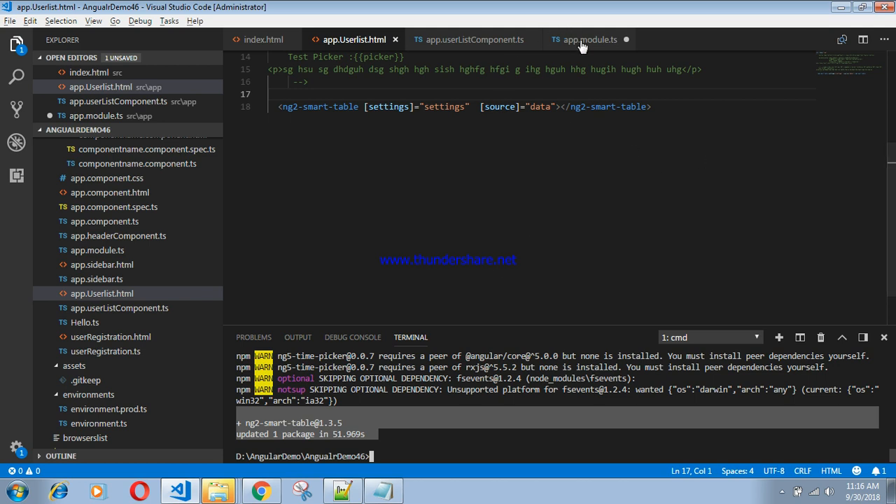
Import Ng2SmartTableModule from 'ng2-smart-table' in app.module.ts and add it to the imports array.
left_click(591, 39)
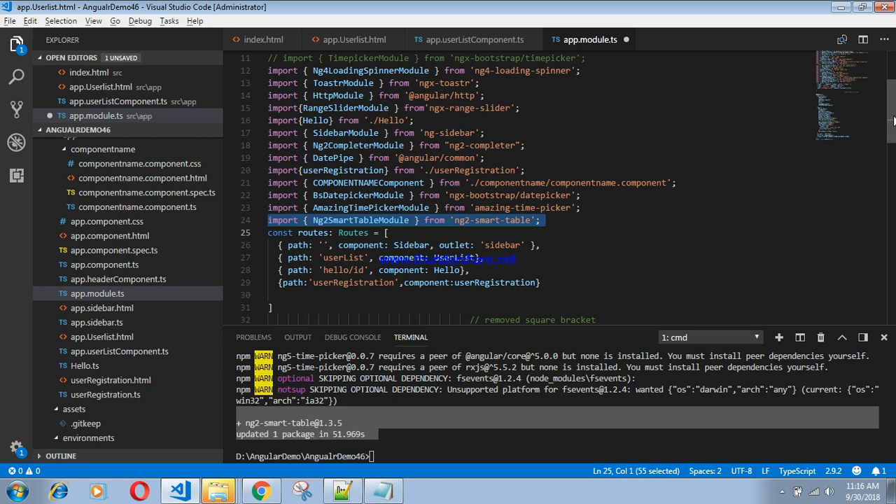
scroll("down", 3)
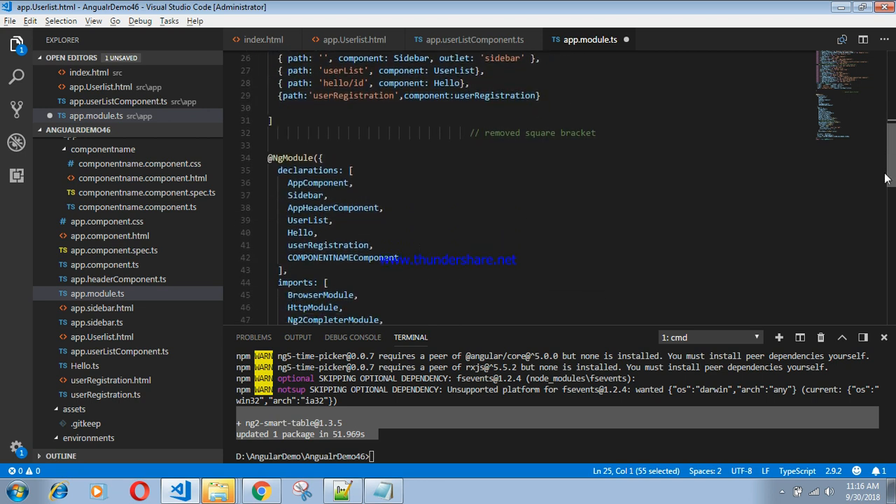
scroll("down", 3)
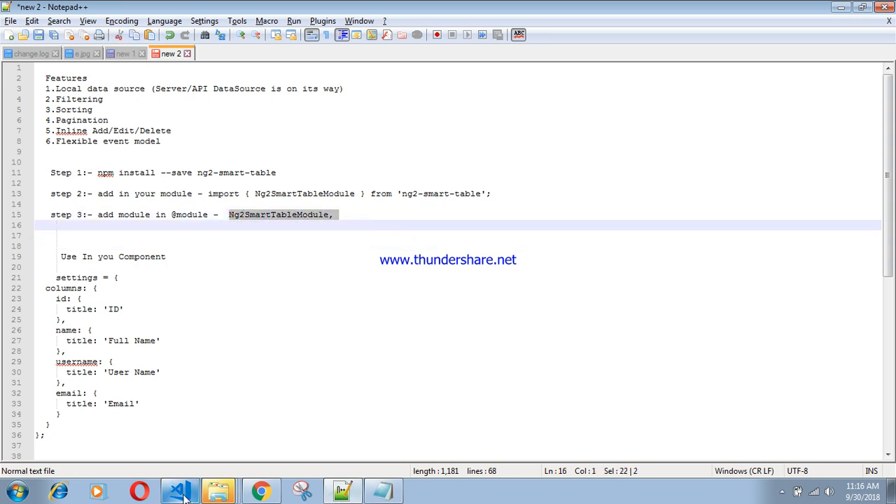
left_click(179, 490)
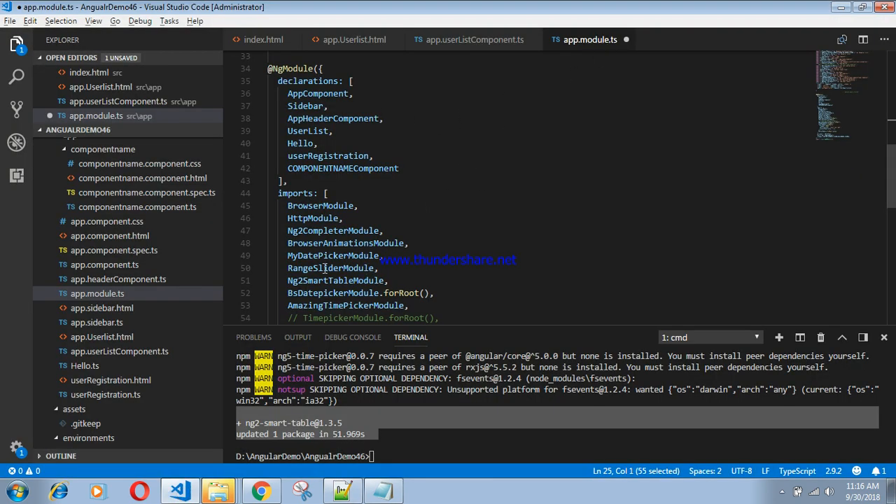
double_click(336, 280)
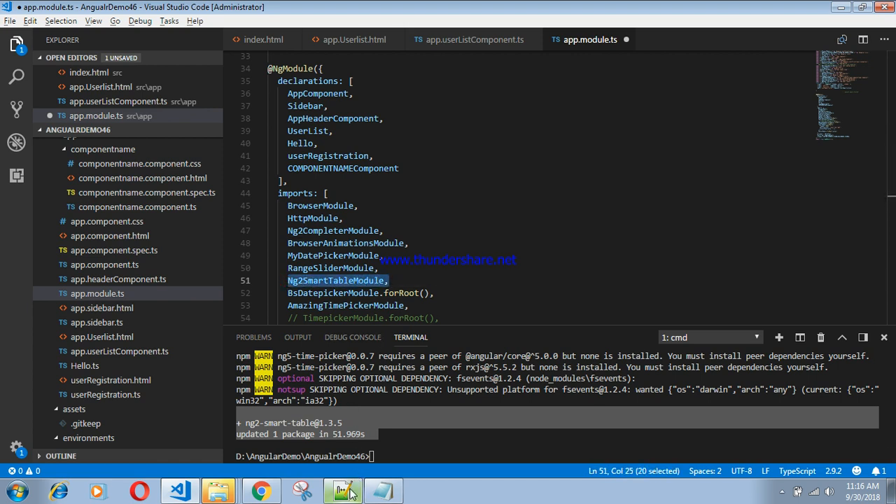
left_click(342, 490)
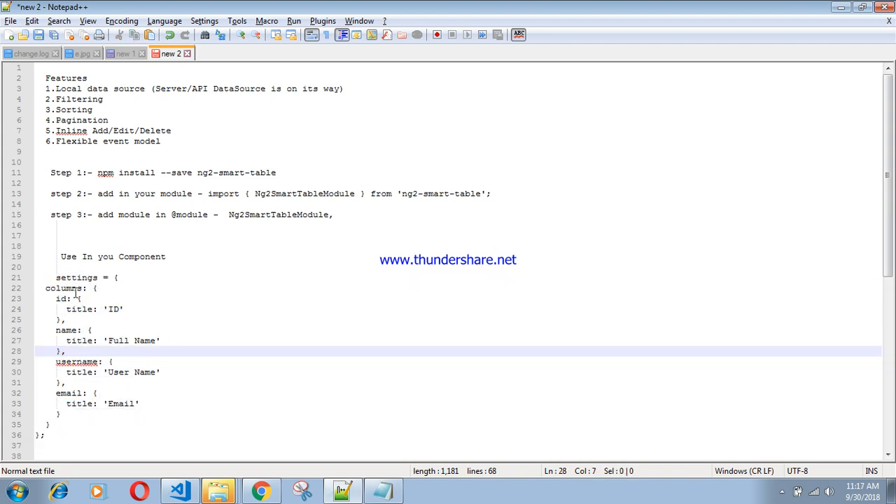
Review the settings columns snippet for ID, Full Name, User Name and Email in the notes.
left_click(64, 289)
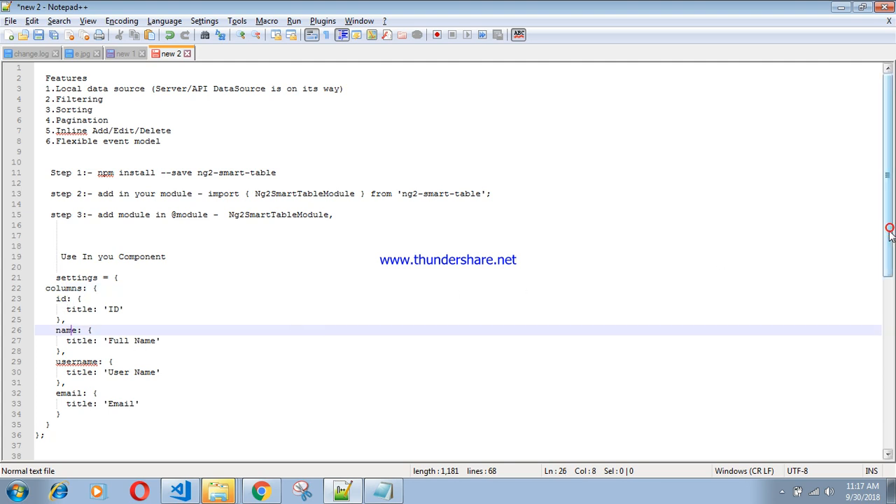
scroll("down", 3)
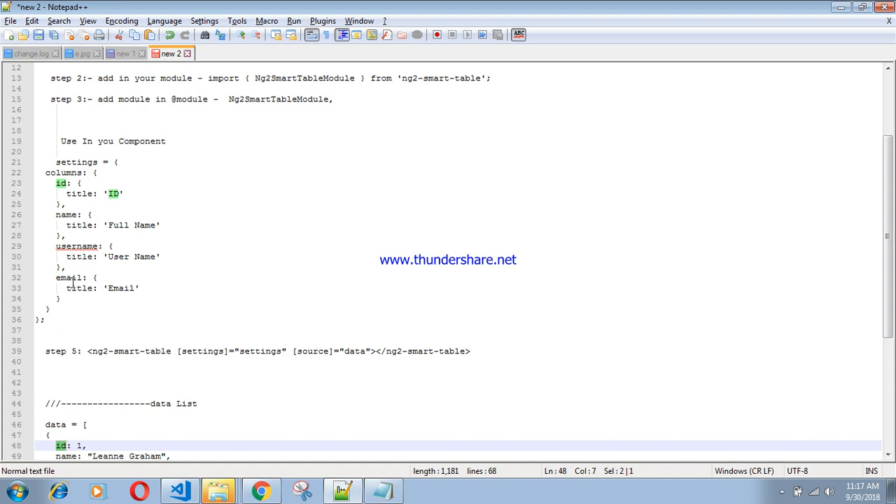
mouse_move(70, 173)
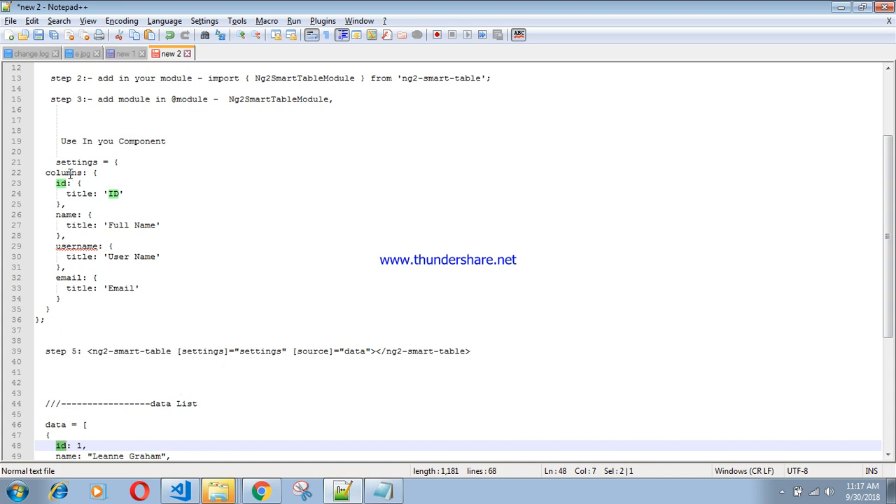
left_click(83, 162)
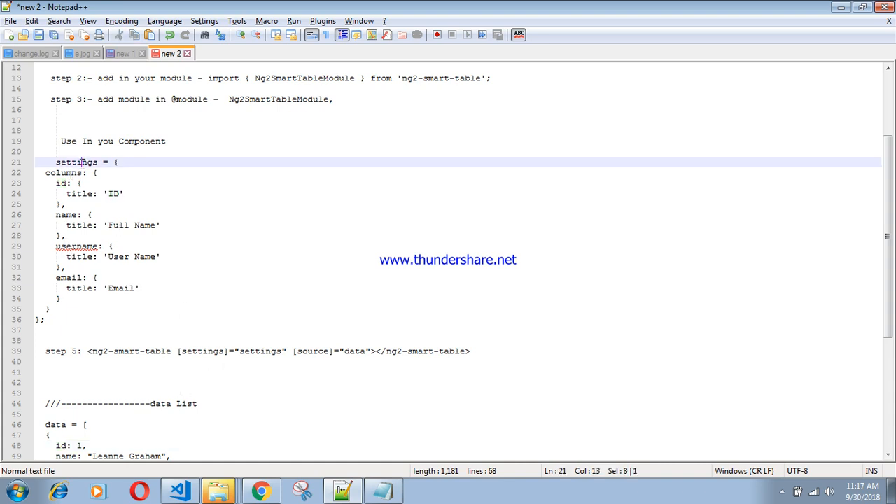
left_click(179, 490)
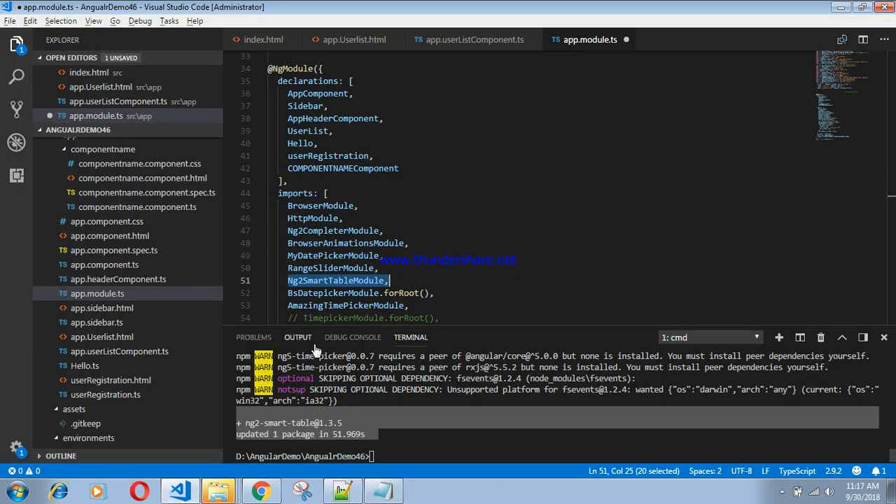
Review the user list component's data array and column settings ID, Full Name, User Name, Email.
left_click(469, 40)
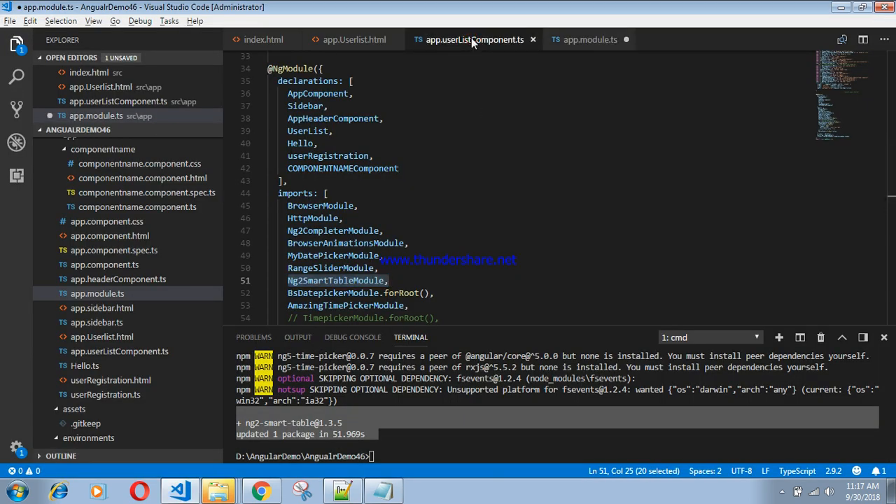
left_click(352, 39)
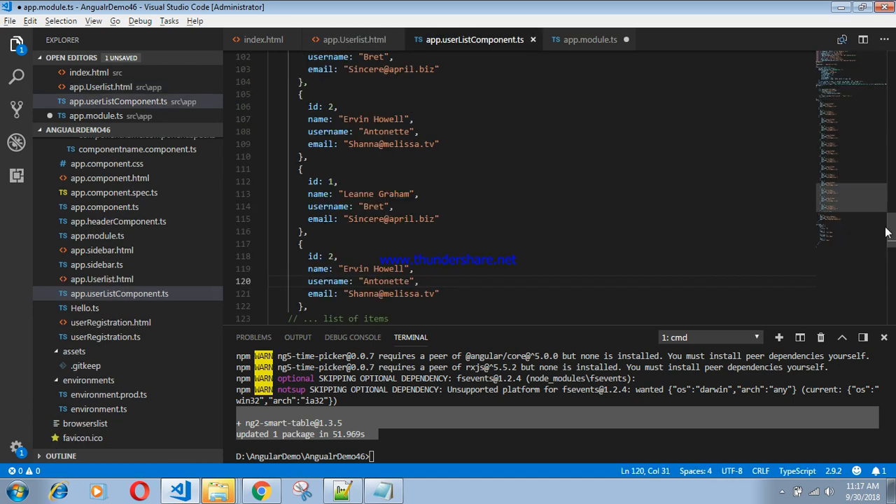
scroll("up", 3)
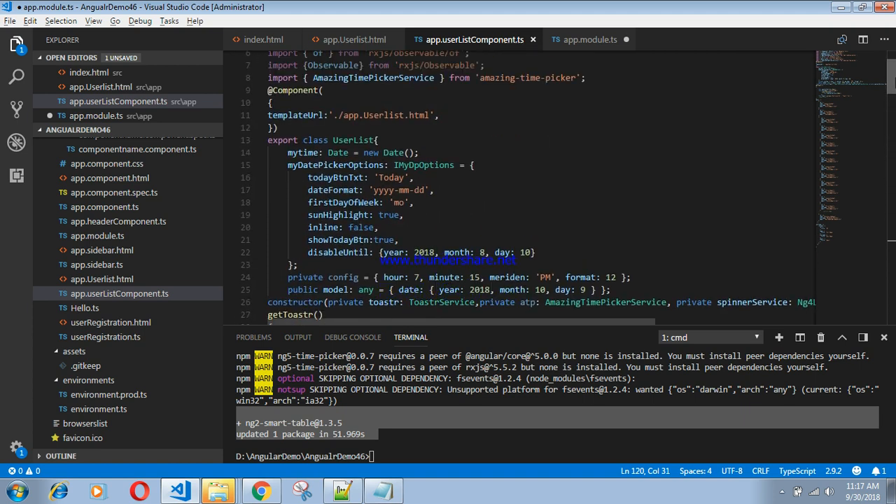
scroll("down", 3)
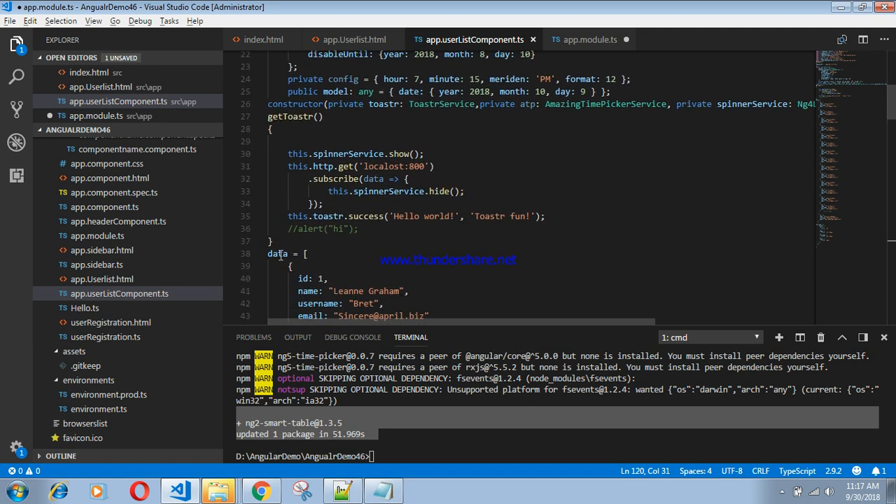
double_click(277, 254)
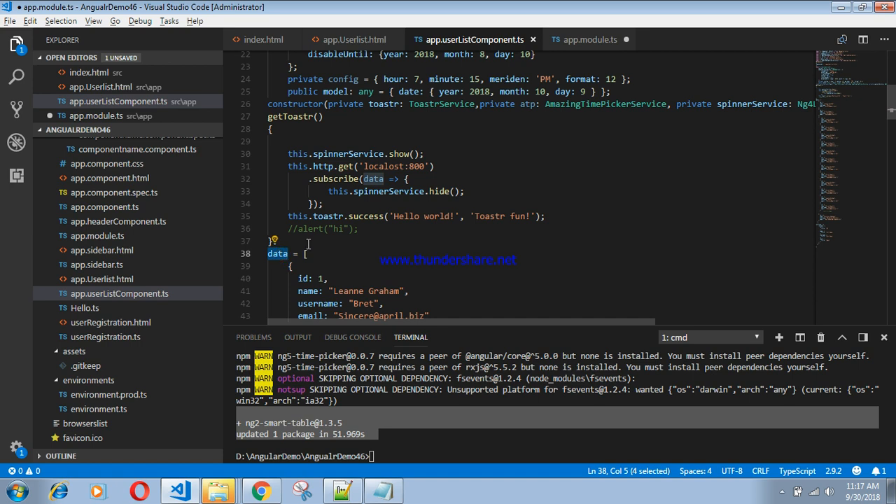
scroll("down", 3)
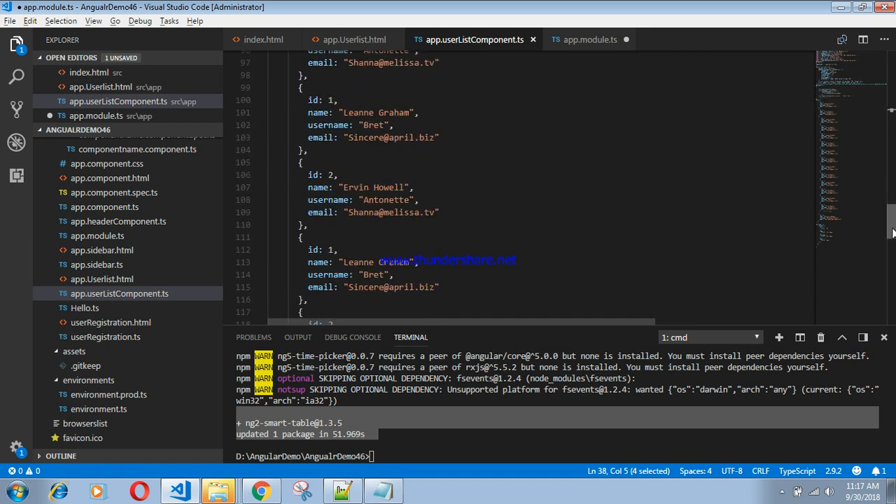
scroll("down", 3)
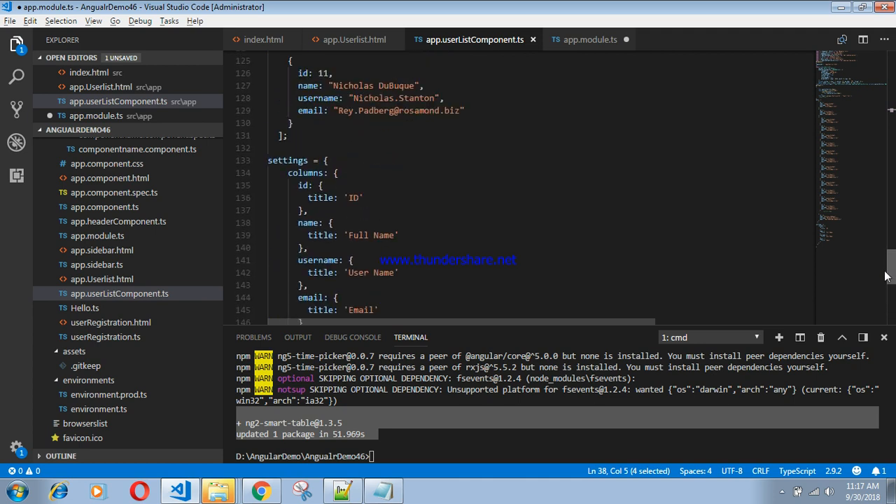
mouse_move(287, 159)
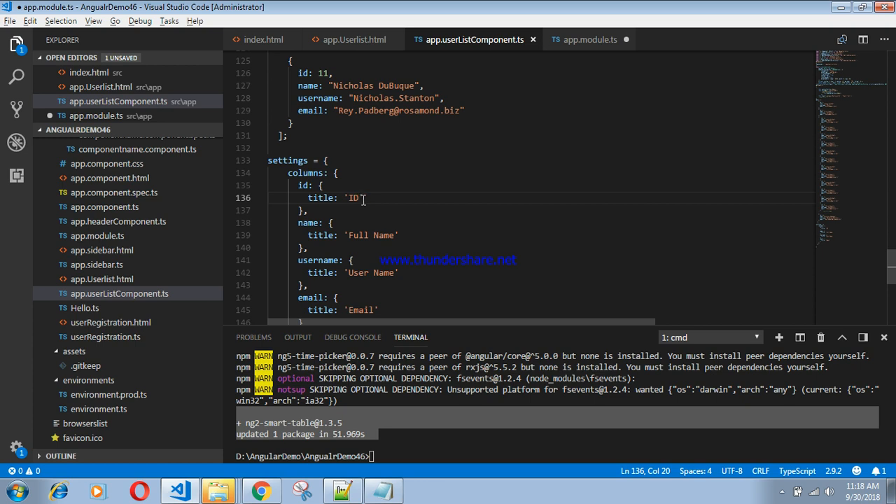
left_click(353, 39)
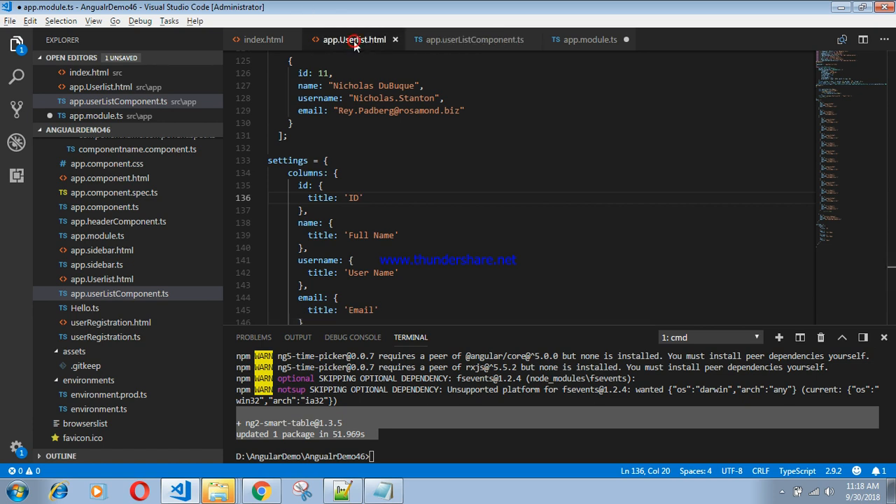
Review the ng2-smart-table tag bound to [settings] and [source] in app.Userlist.html.
left_click(353, 39)
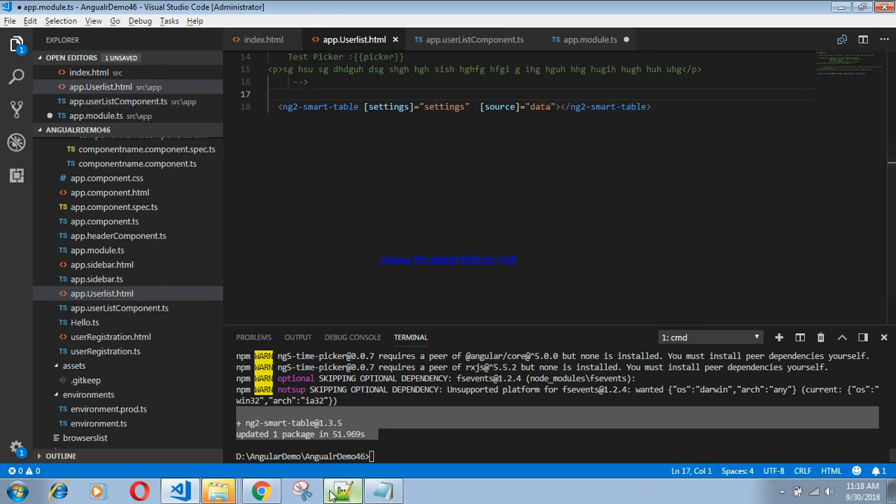
left_click(341, 491)
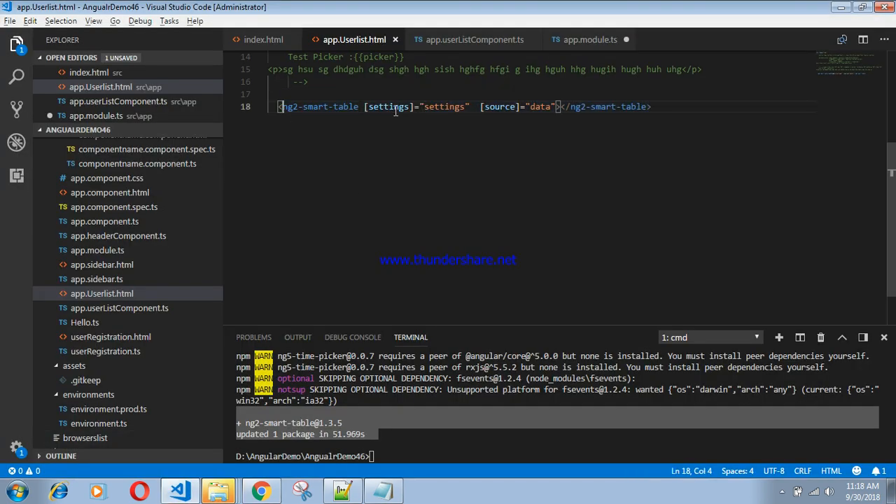
double_click(498, 107)
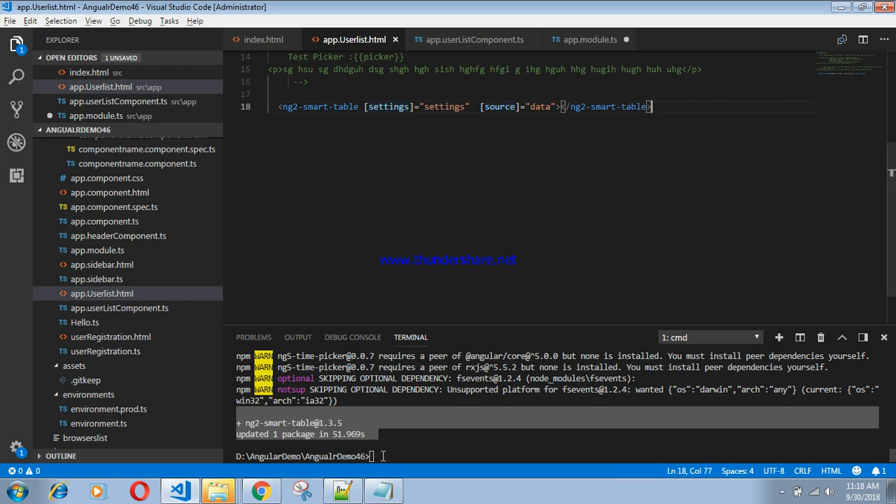
Start the Angular dev server with npm start and let it compile successfully.
type("npm")
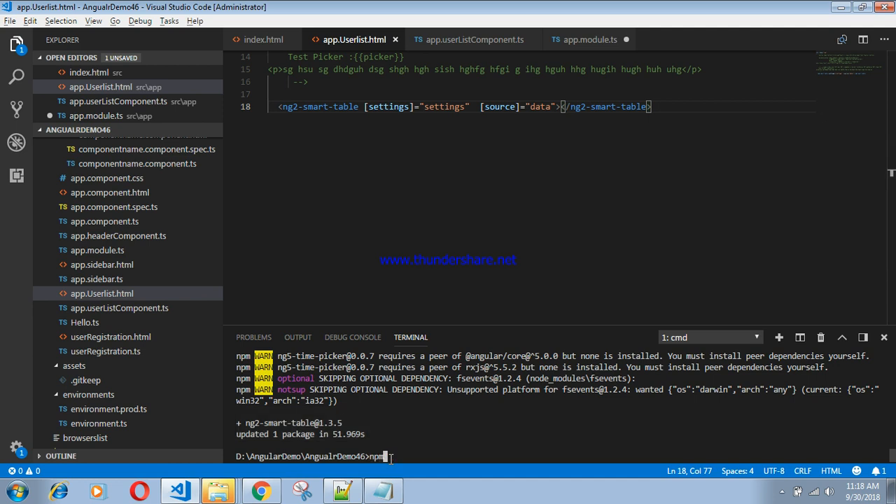
type("start")
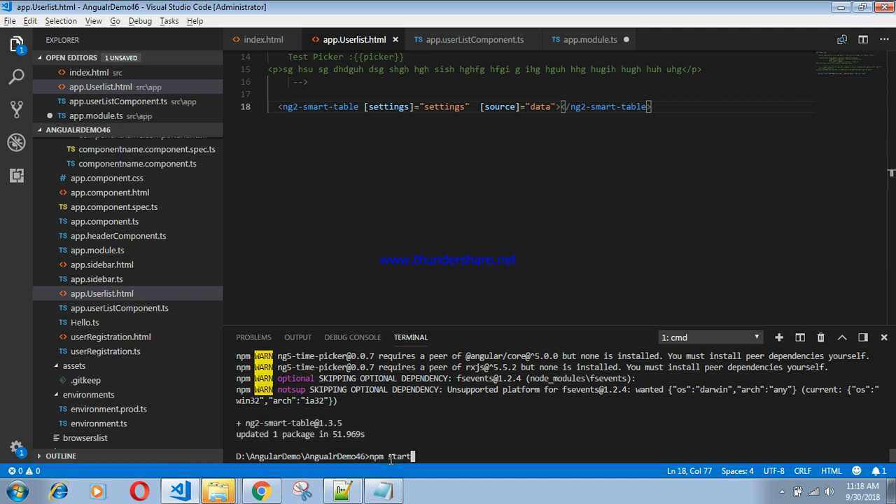
key("enter")
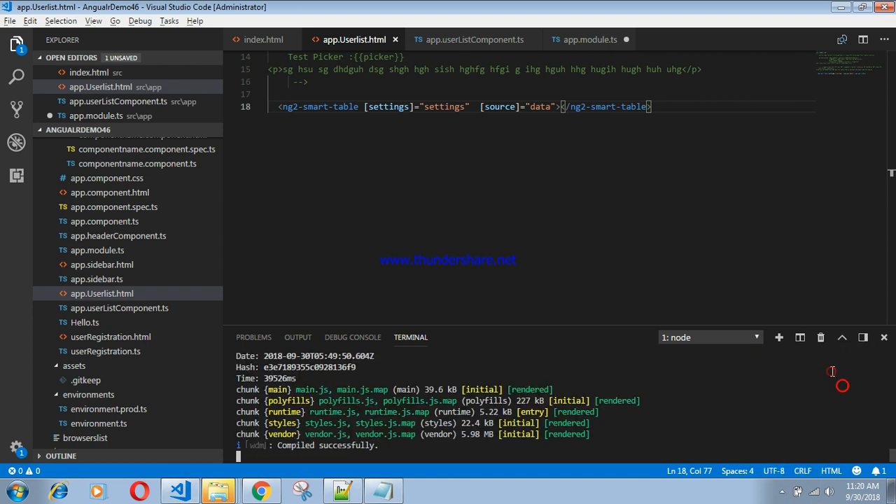
mouse_move(365, 469)
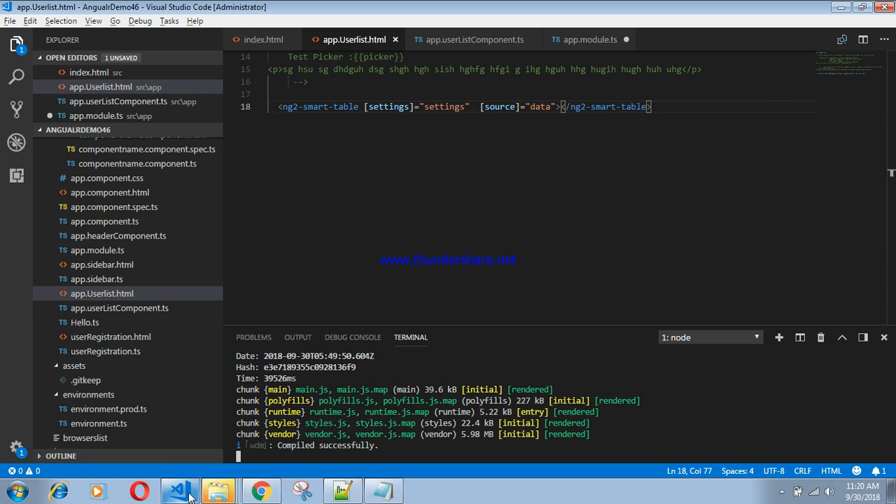
View the UserList page in Chrome and filter the table by ID 4.
left_click(261, 490)
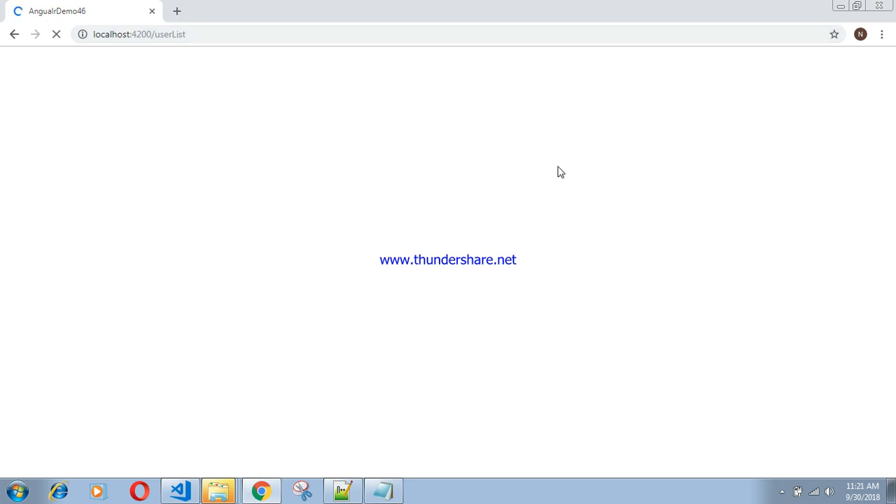
left_click(56, 33)
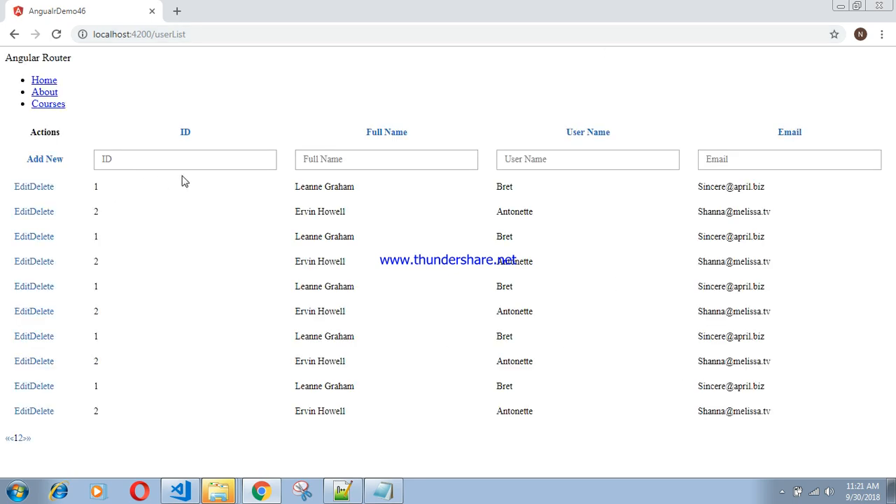
left_click(185, 159)
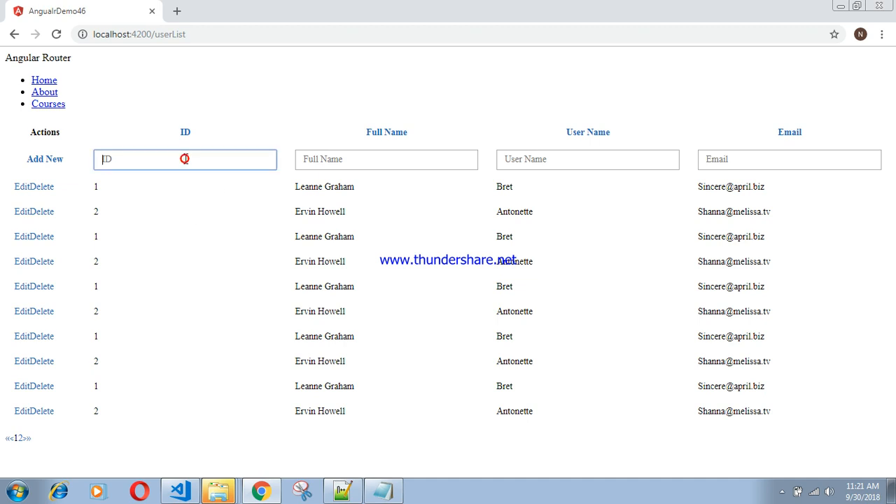
type("4")
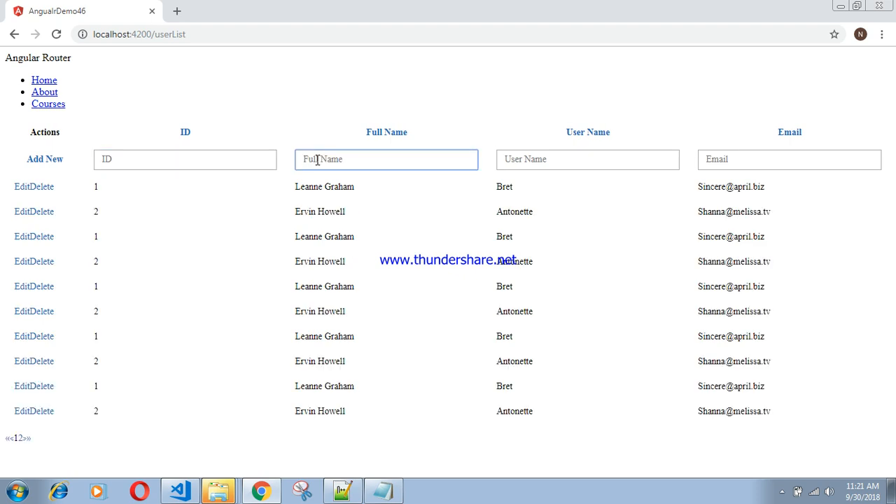
Edit the first user row, change its ID to 14 and update it.
left_click(25, 187)
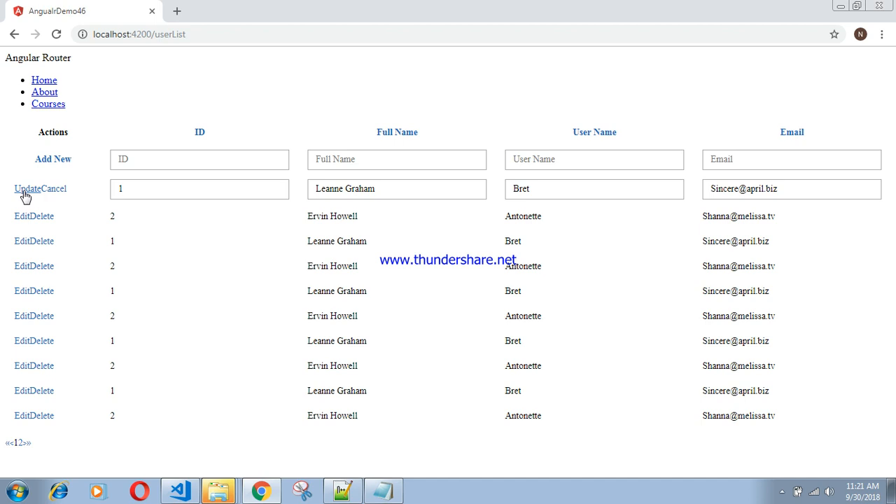
type("14")
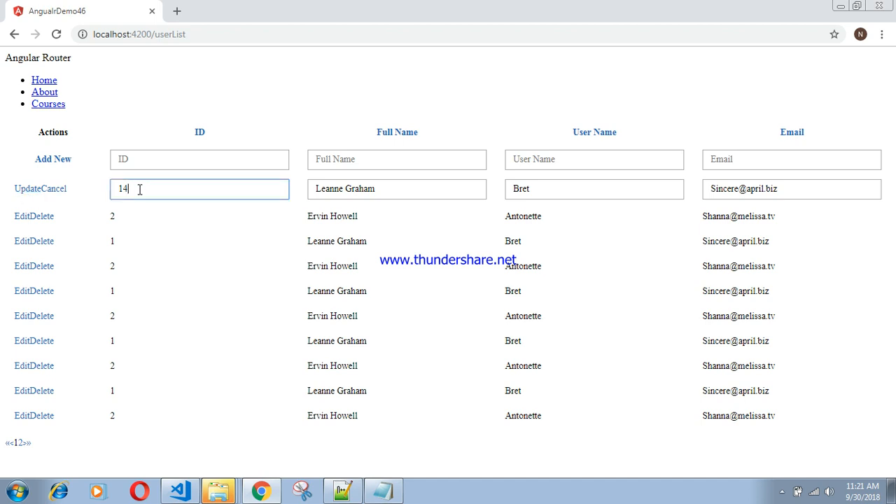
left_click(50, 187)
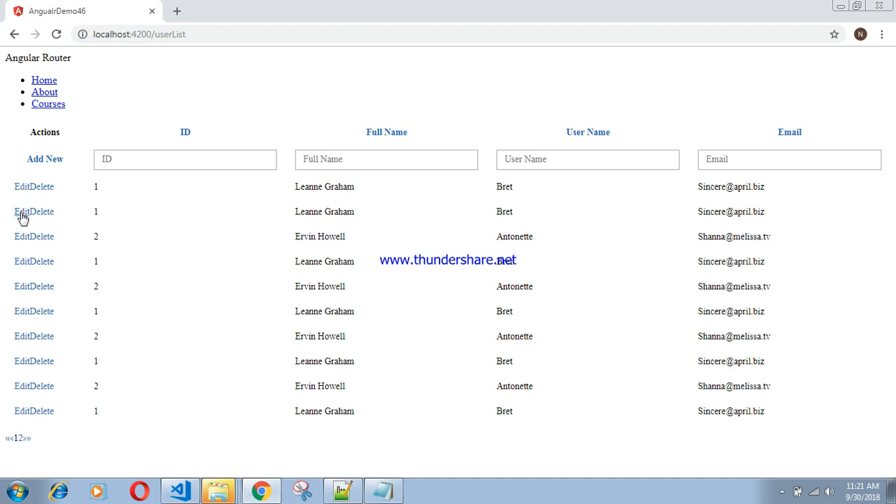
mouse_move(213, 212)
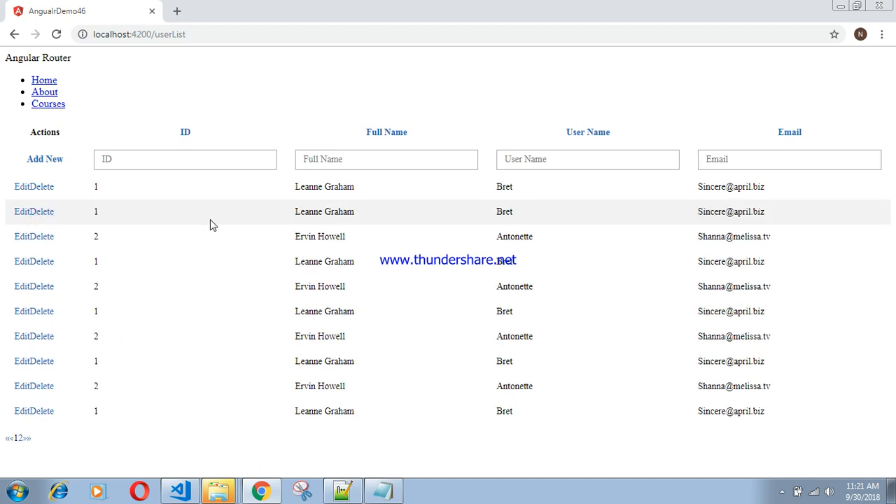
mouse_move(429, 242)
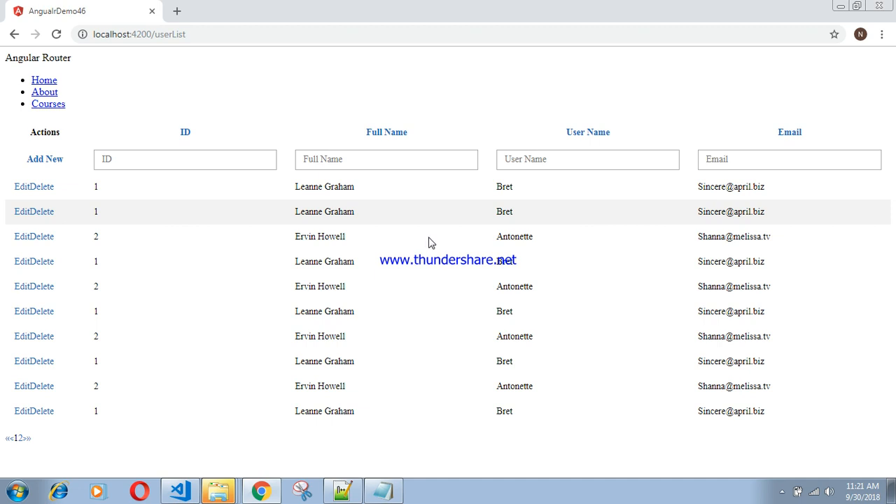
mouse_move(744, 476)
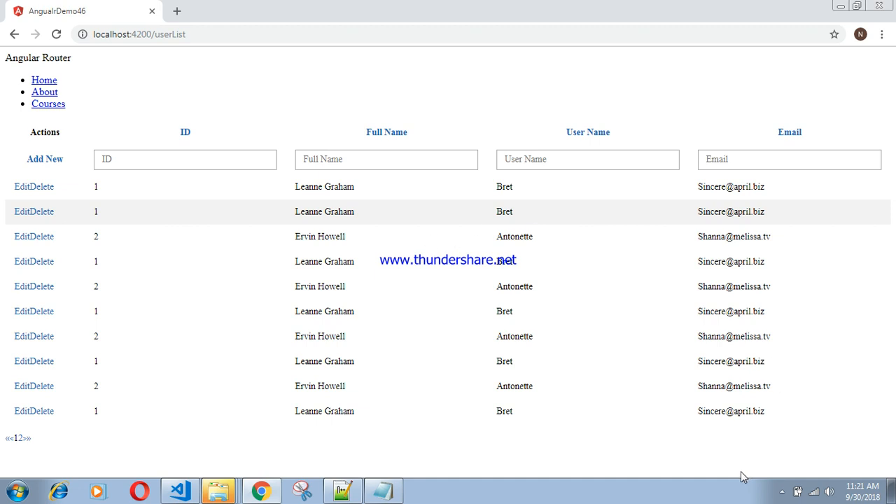